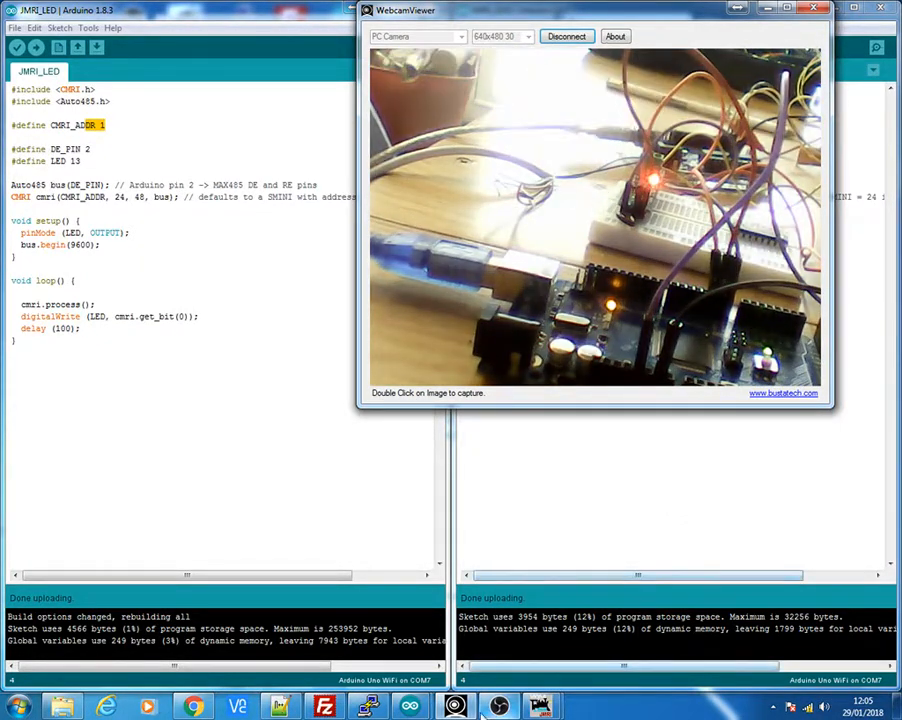
- Switch to the eBay 'arduino usb 485' search in Chrome and scroll the USB-to-RS485 listings
left_click(193, 707)
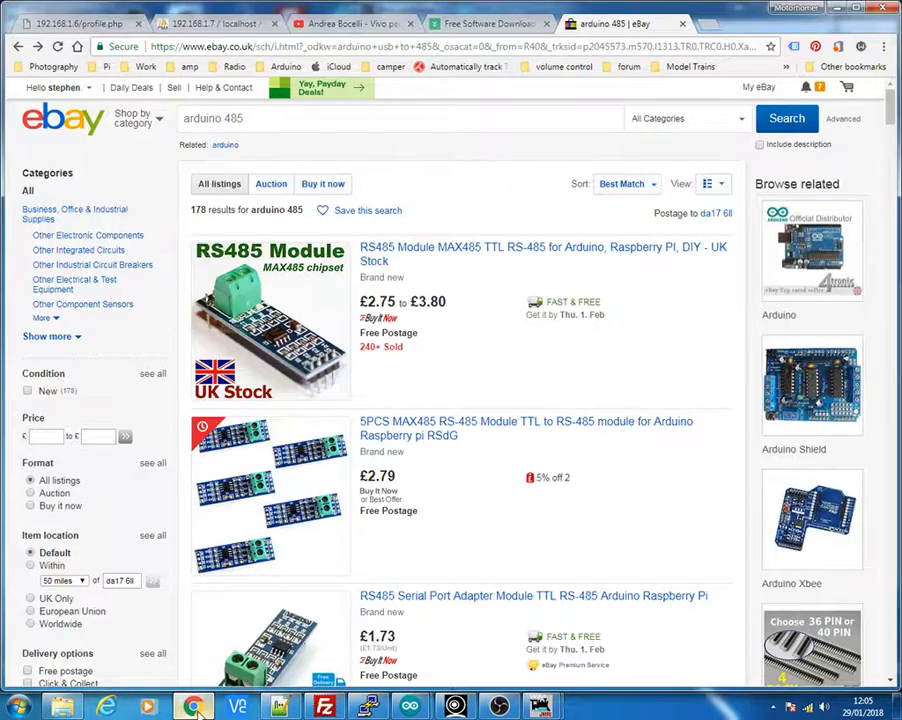
mouse_move(450, 263)
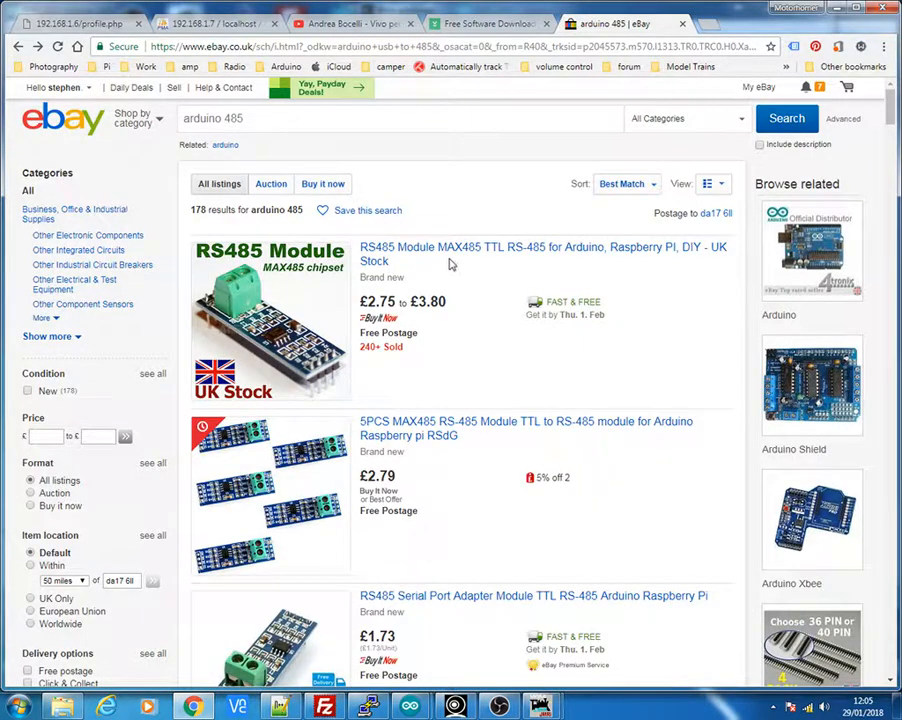
mouse_move(459, 261)
type("usb ")
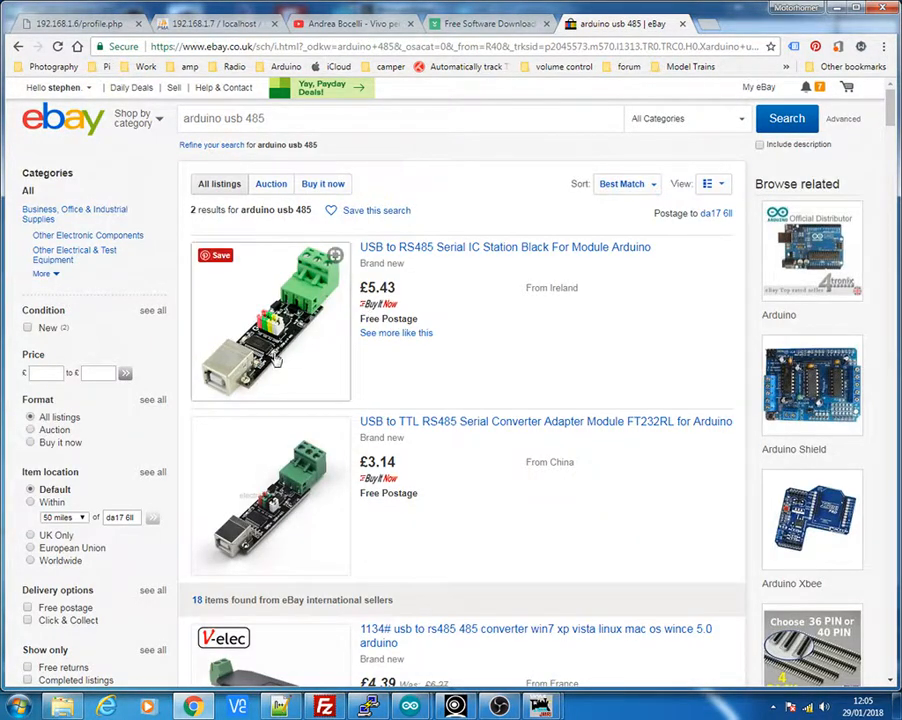
scroll("down", 3)
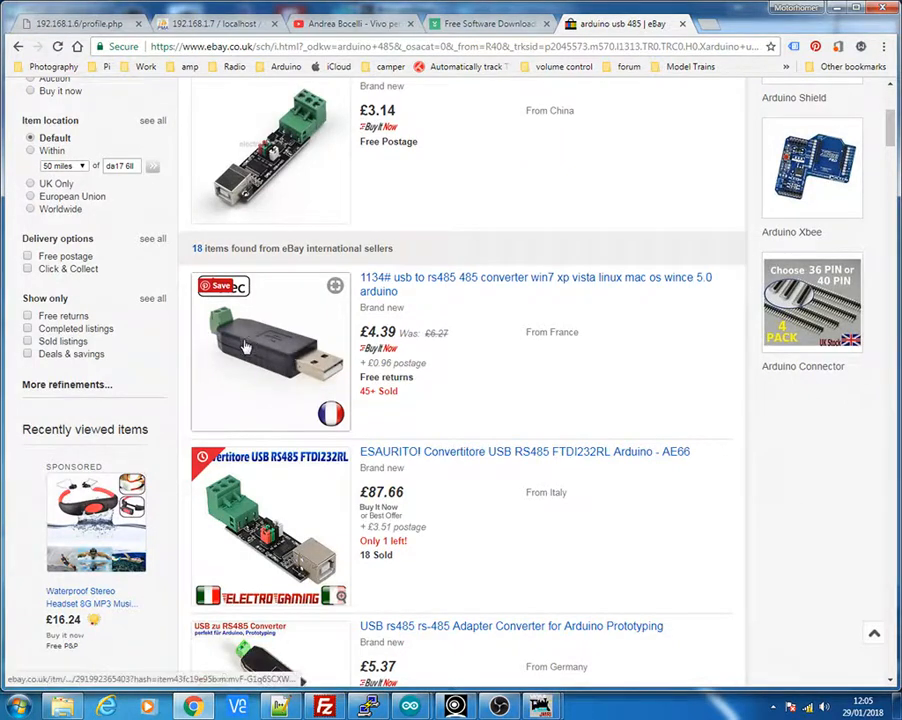
mouse_move(220, 320)
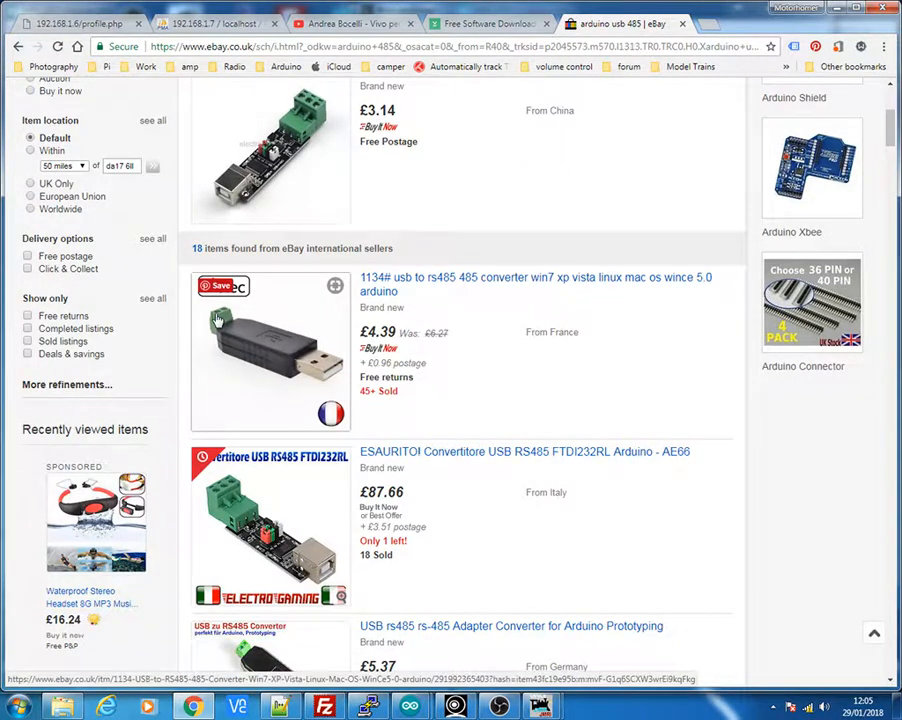
mouse_move(452, 362)
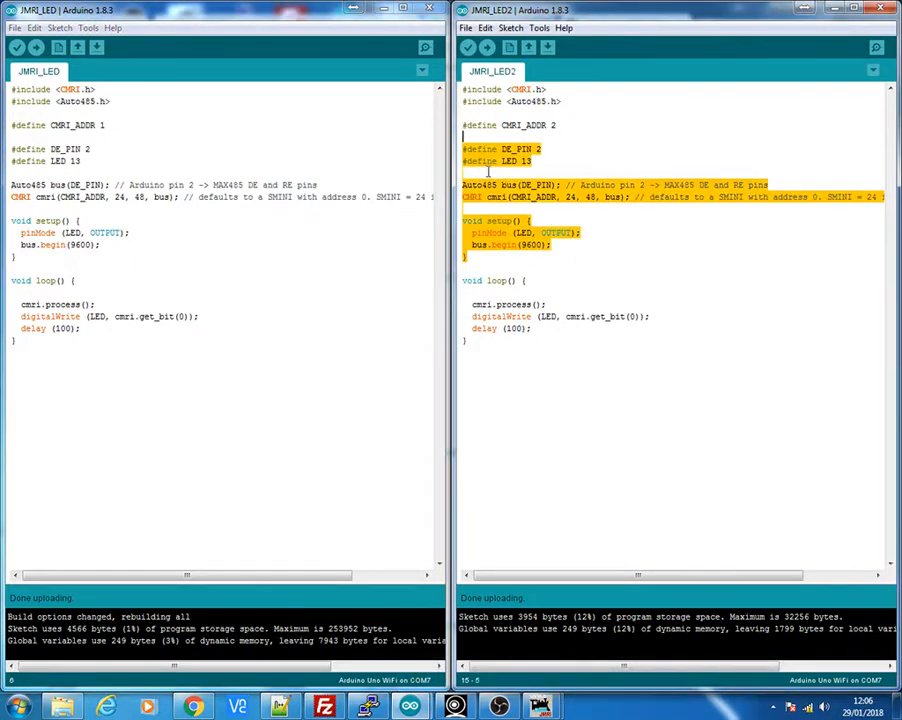
left_click(518, 290)
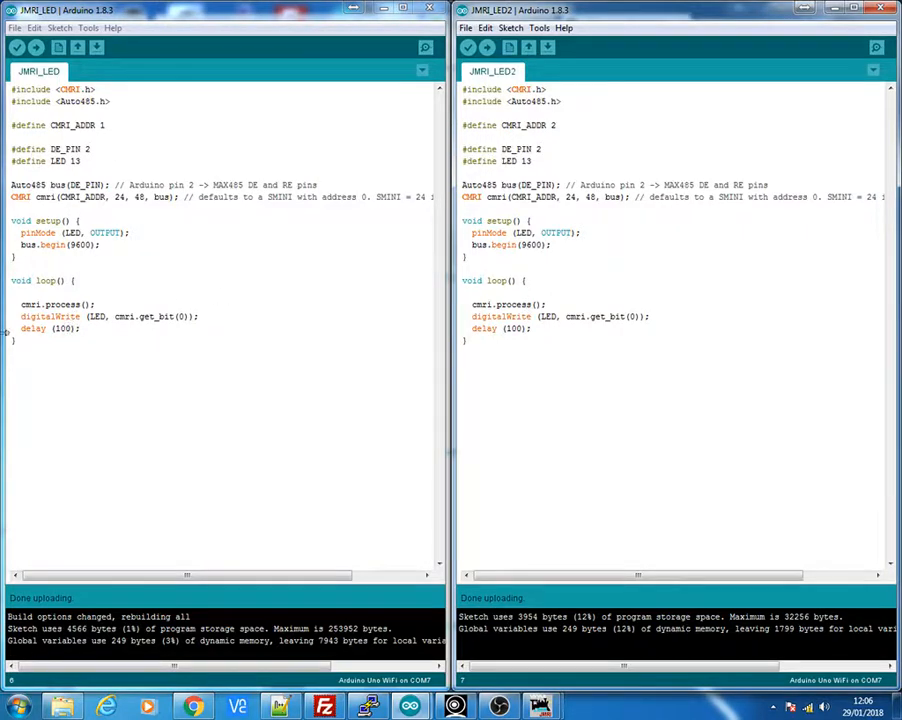
left_click(17, 339)
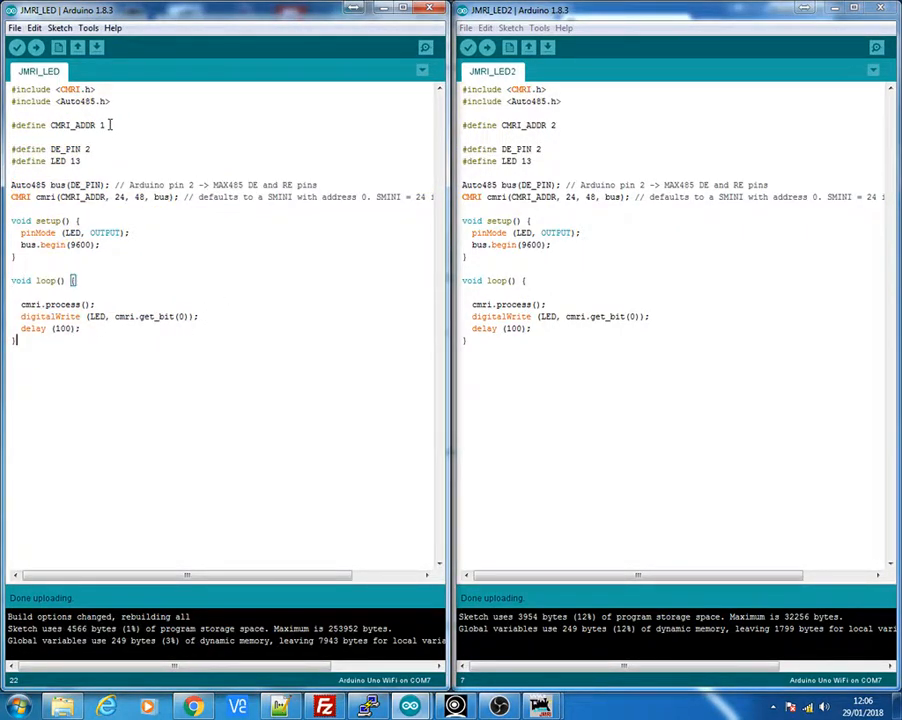
double_click(73, 124)
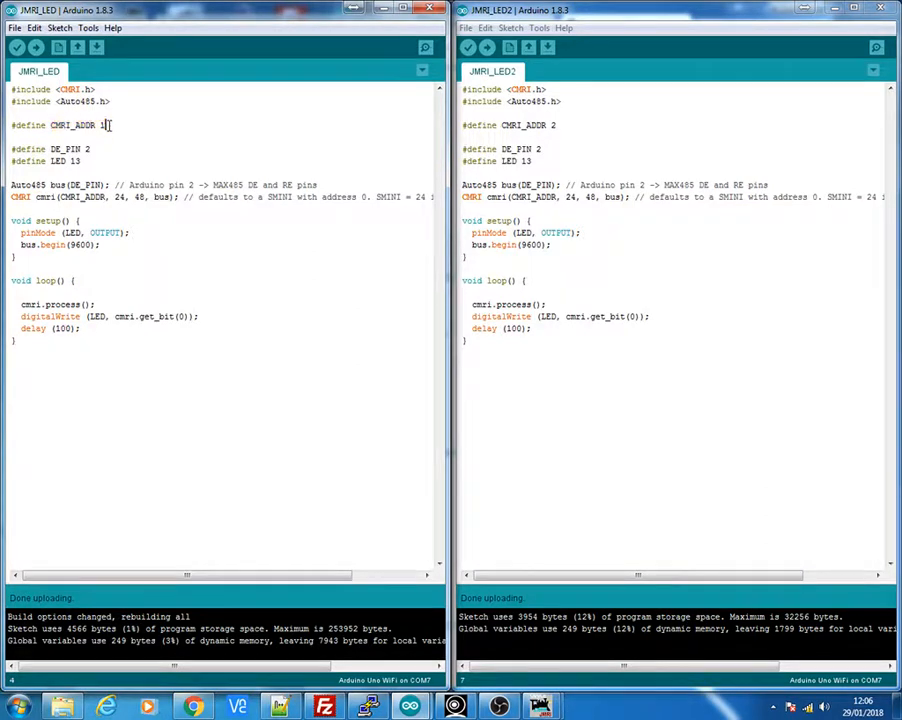
double_click(520, 124)
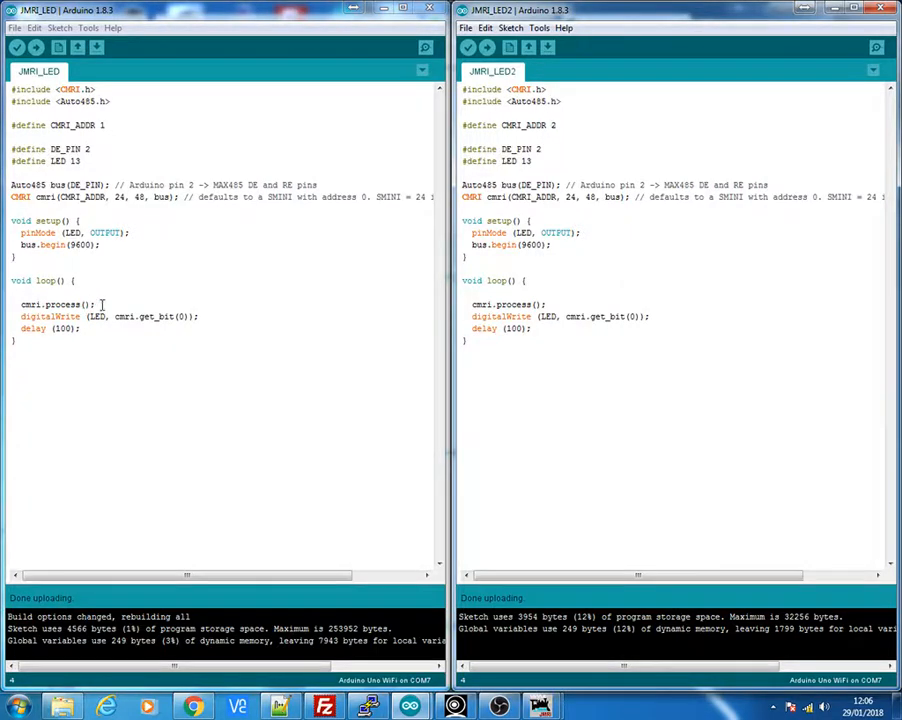
double_click(60, 161)
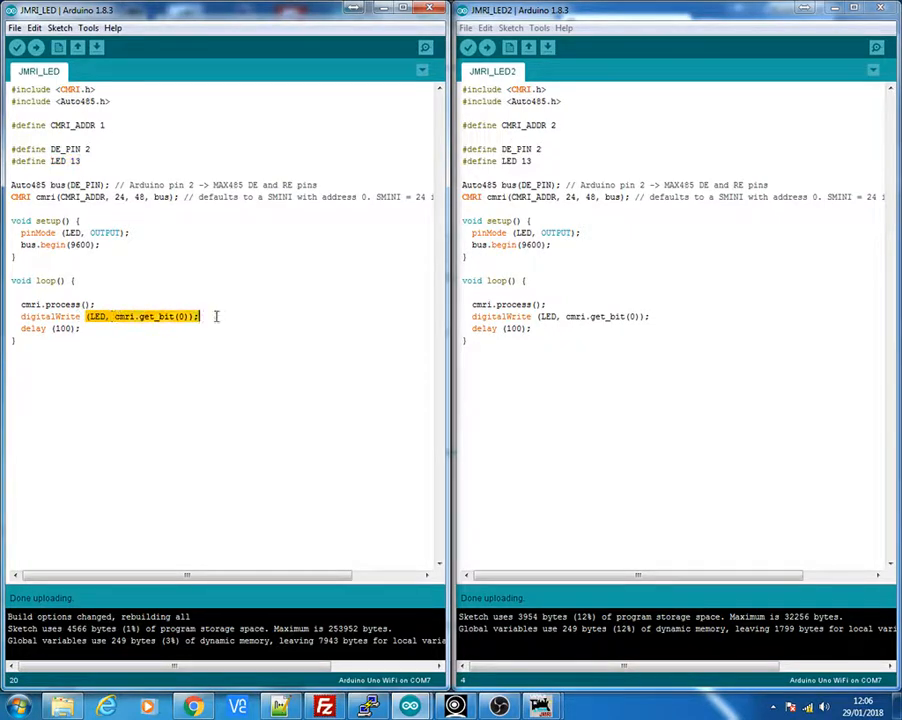
mouse_move(178, 314)
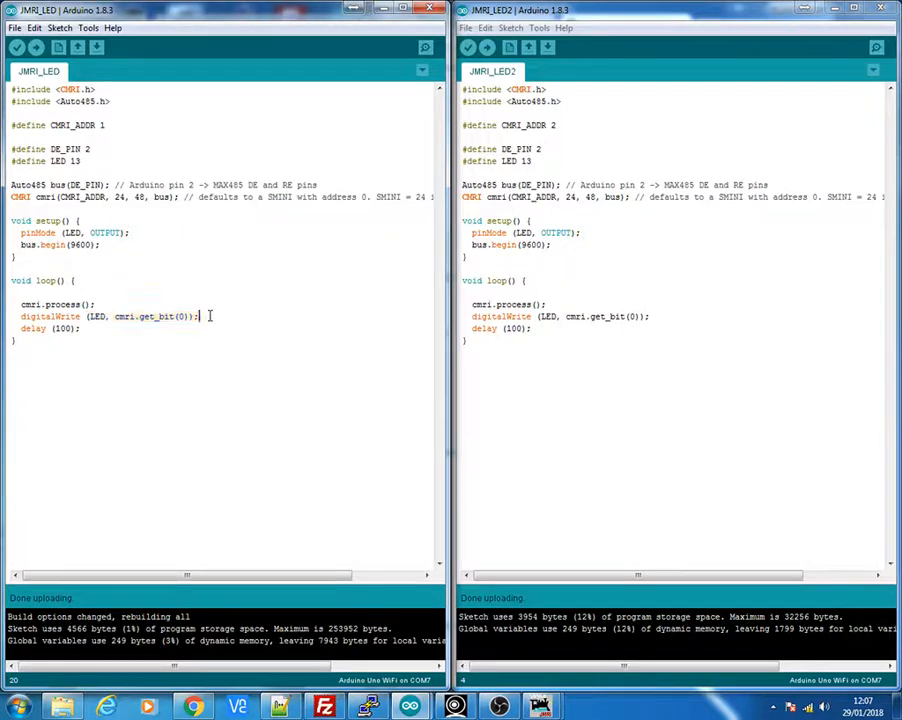
double_click(550, 316)
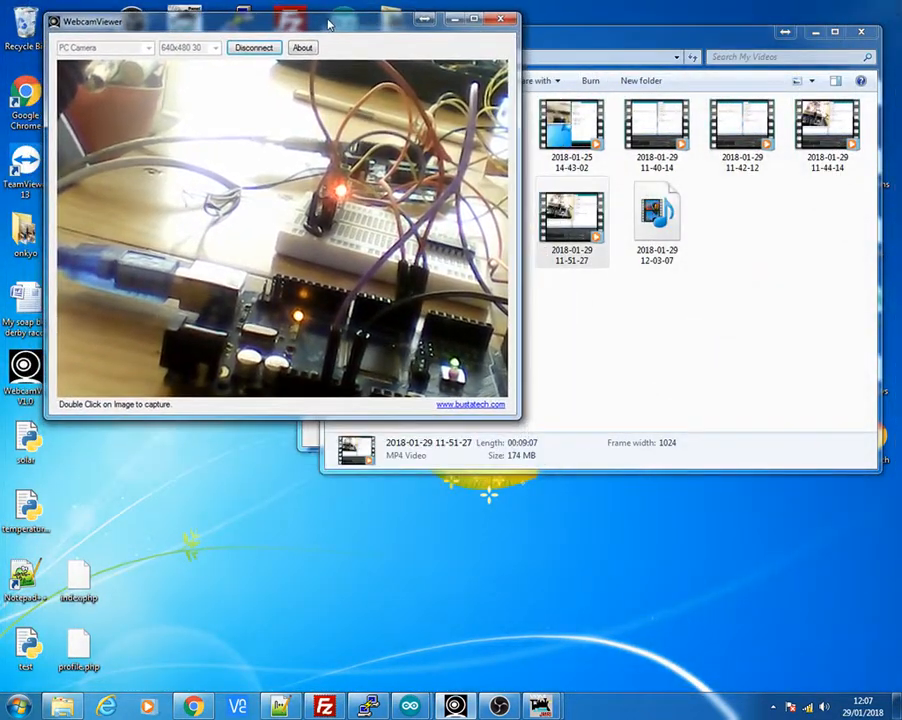
mouse_move(541, 706)
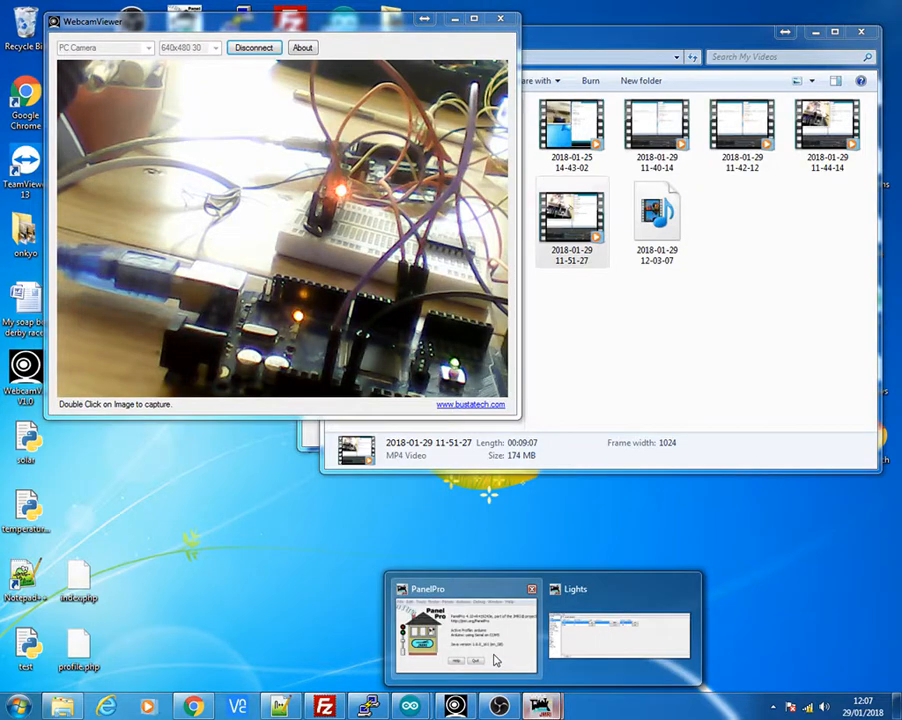
- Bring PanelPro forward and open Preferences showing the Arduino C/MRI connection on COM5
left_click(463, 625)
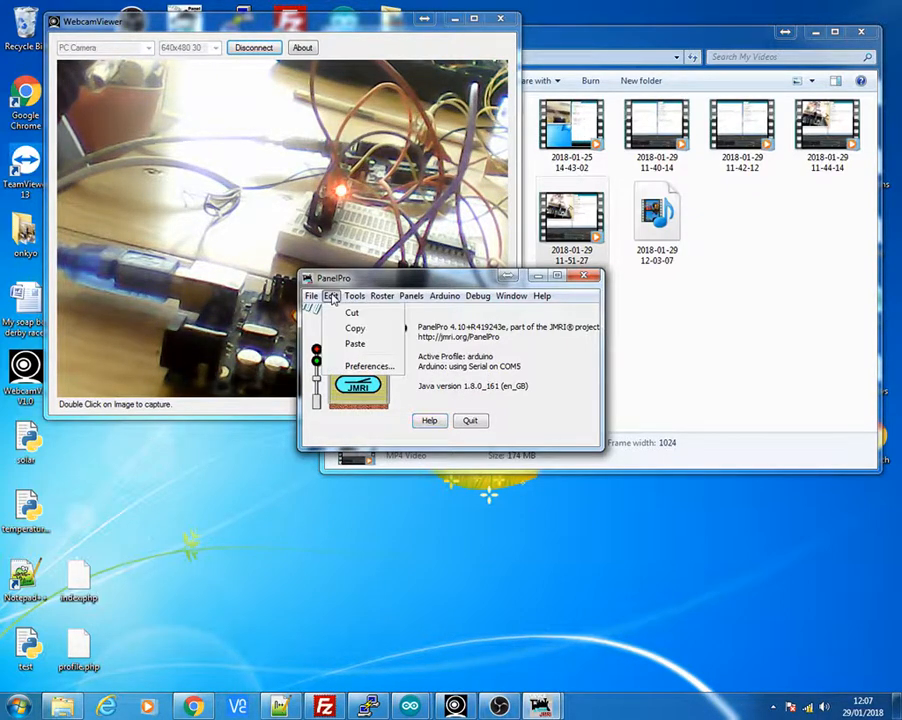
left_click(369, 365)
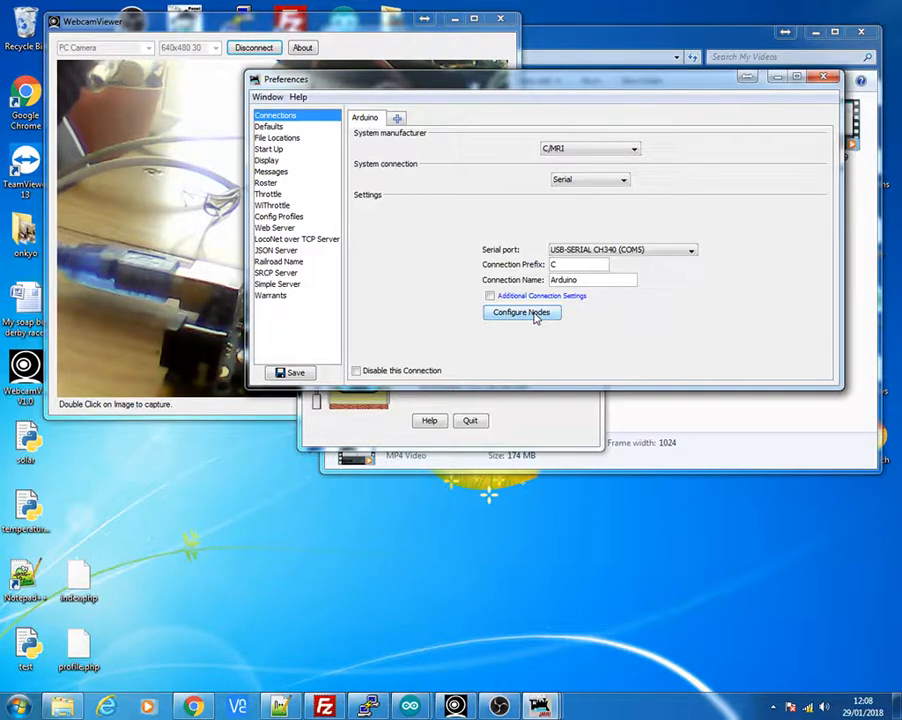
- Open the C/MRI node list and review node 1's SMINI settings
left_click(521, 313)
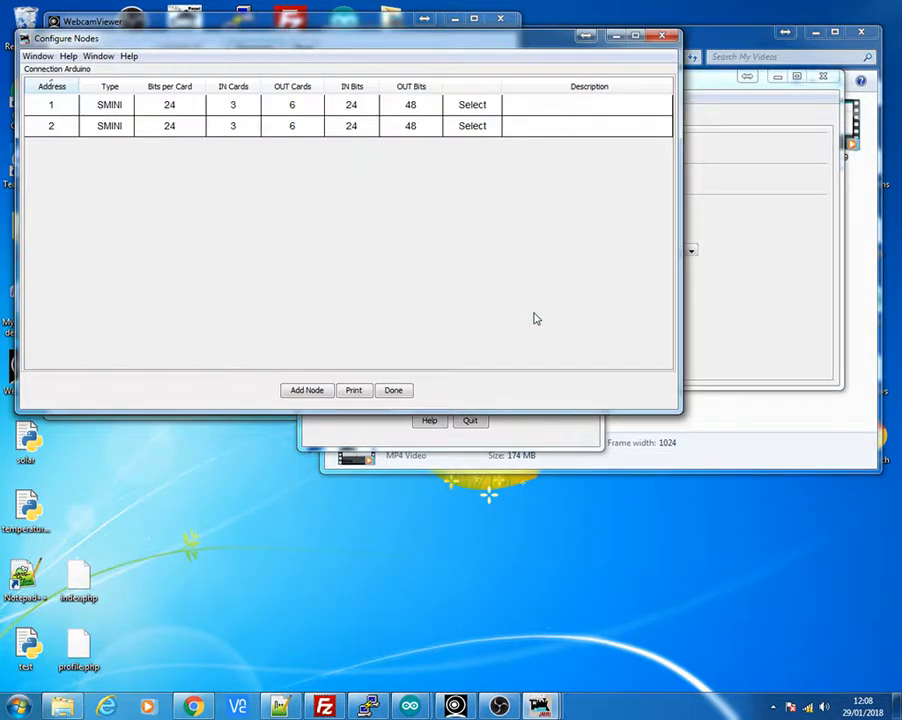
left_click(307, 390)
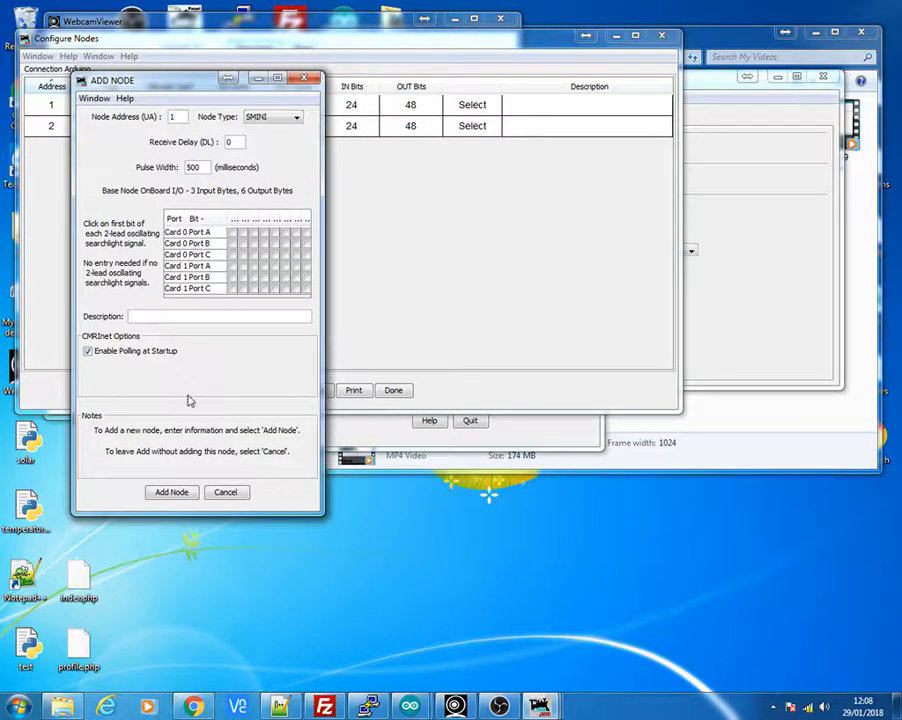
left_click(171, 492)
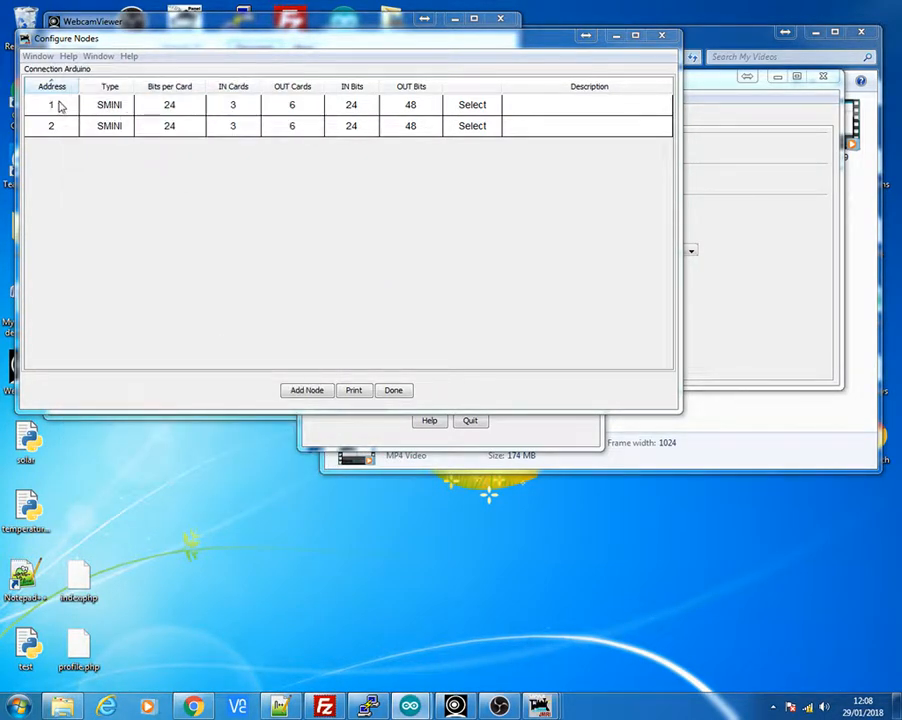
left_click(307, 390)
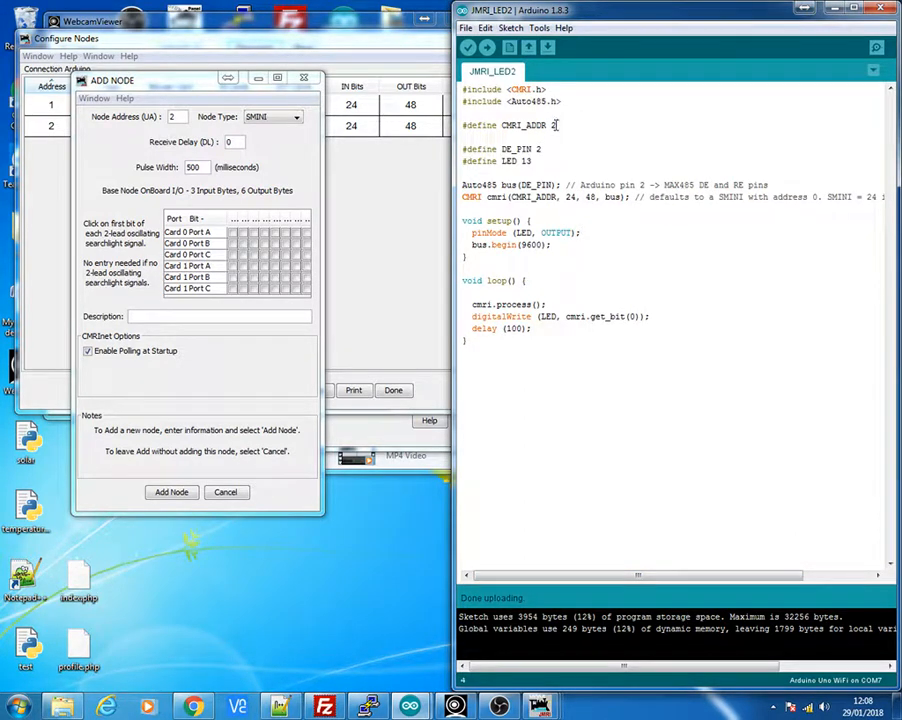
- Check node 2 at address 2, finish the node list and close Preferences
double_click(533, 124)
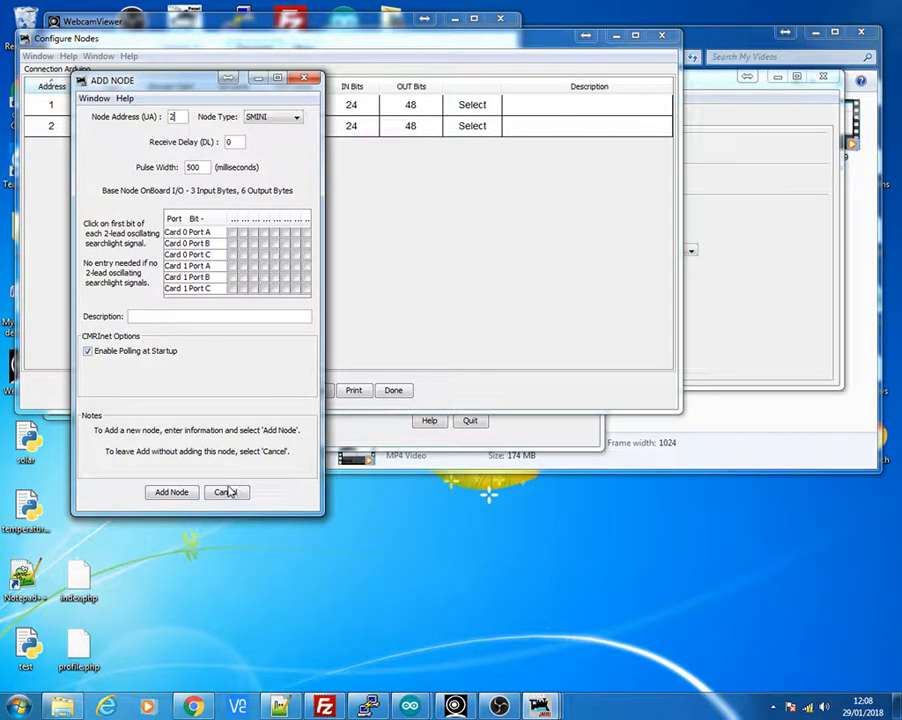
left_click(227, 491)
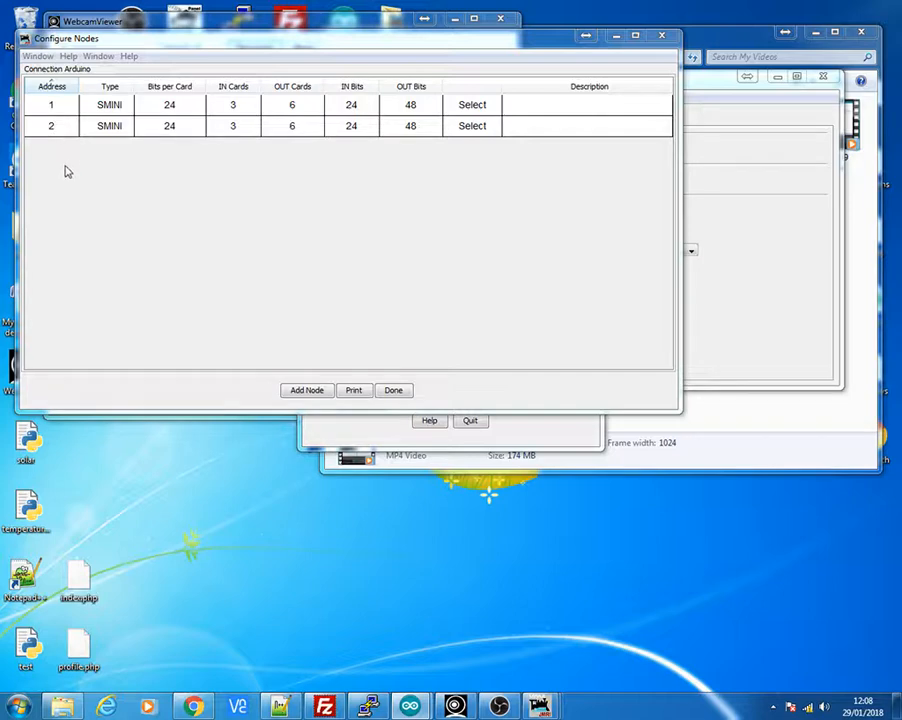
mouse_move(65, 238)
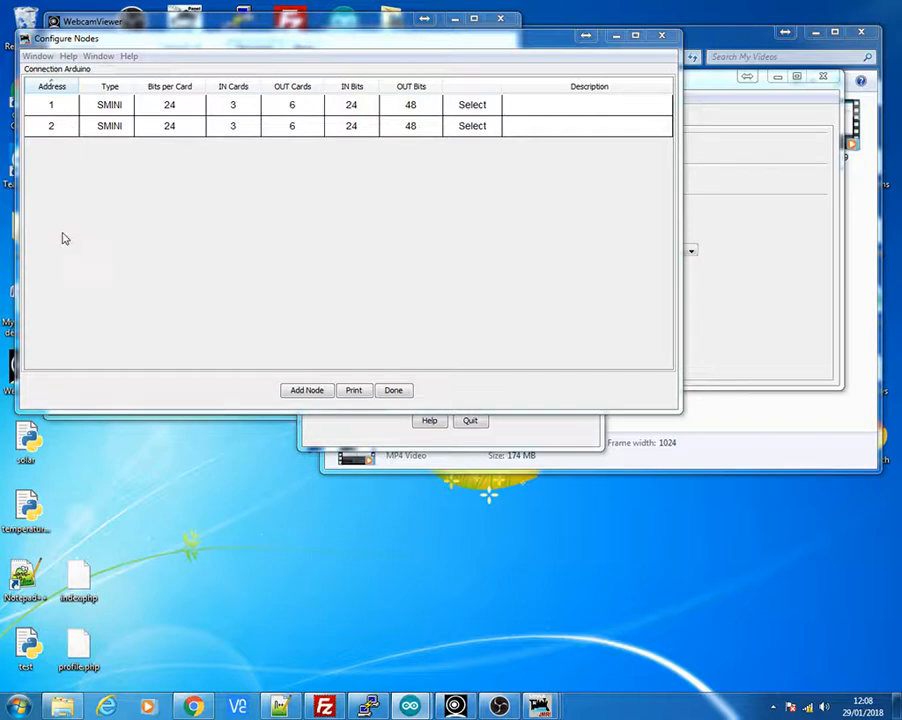
mouse_move(276, 298)
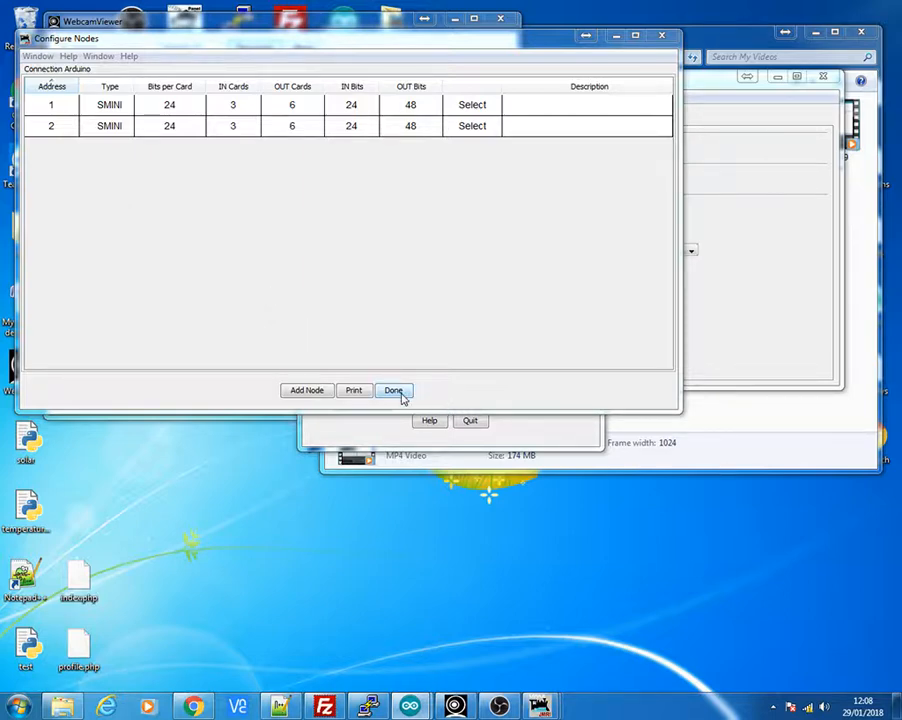
left_click(392, 390)
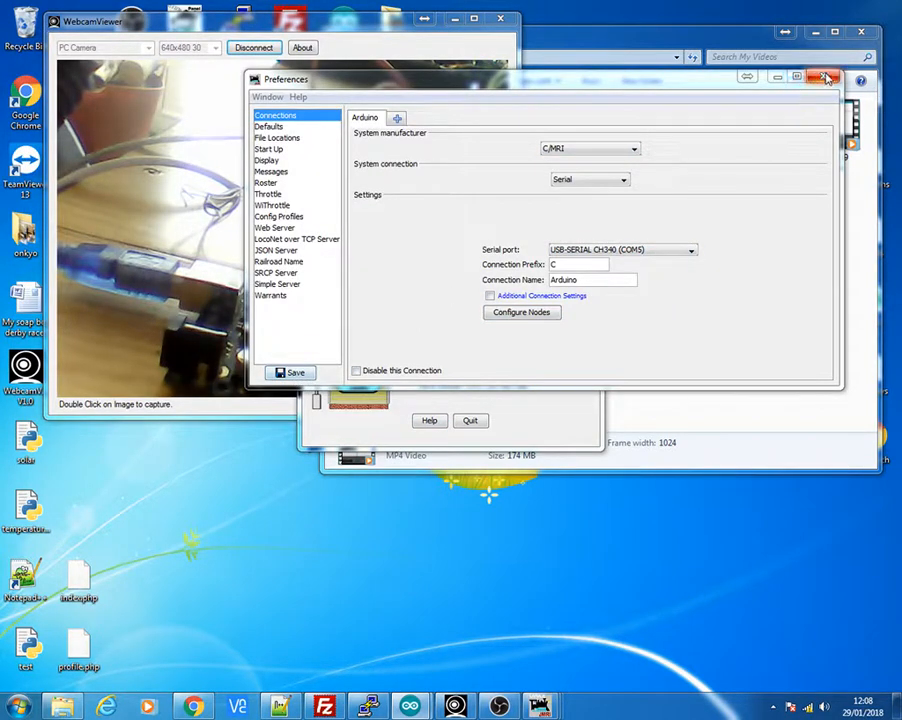
left_click(825, 79)
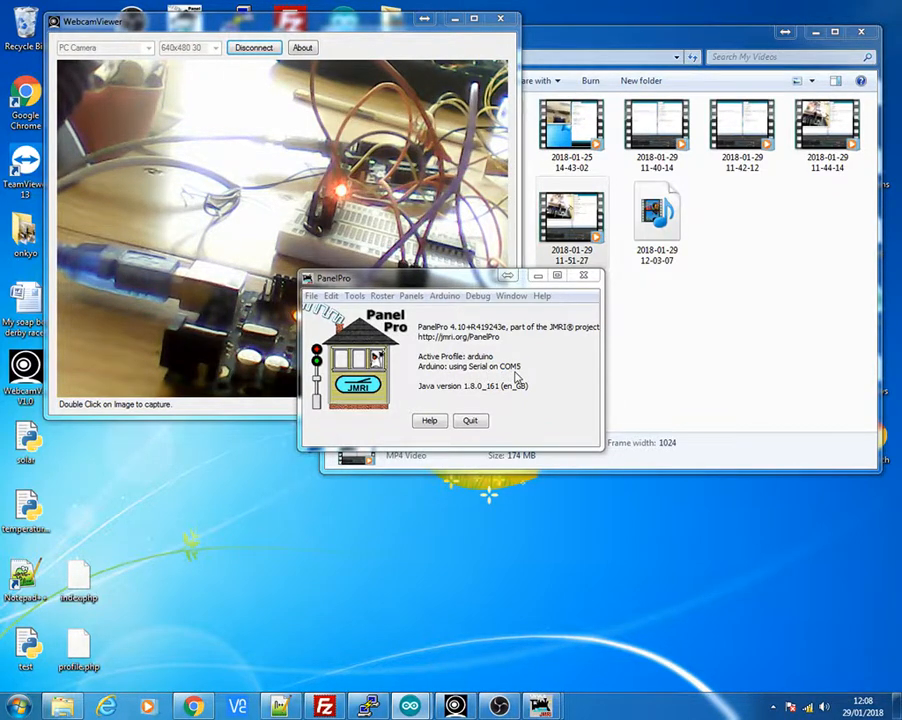
mouse_move(543, 383)
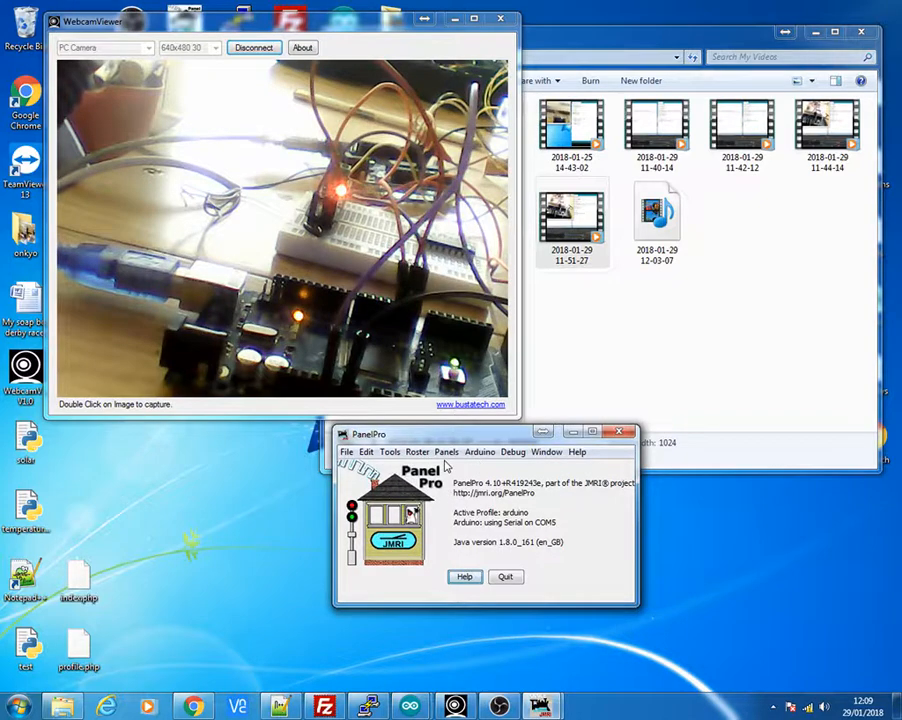
left_click(446, 451)
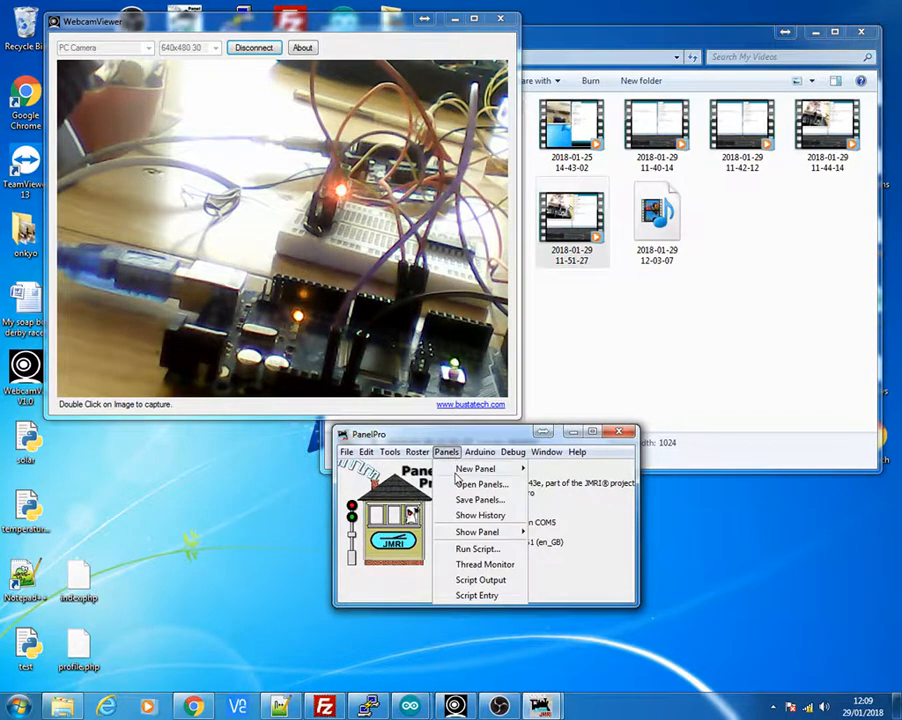
left_click(481, 484)
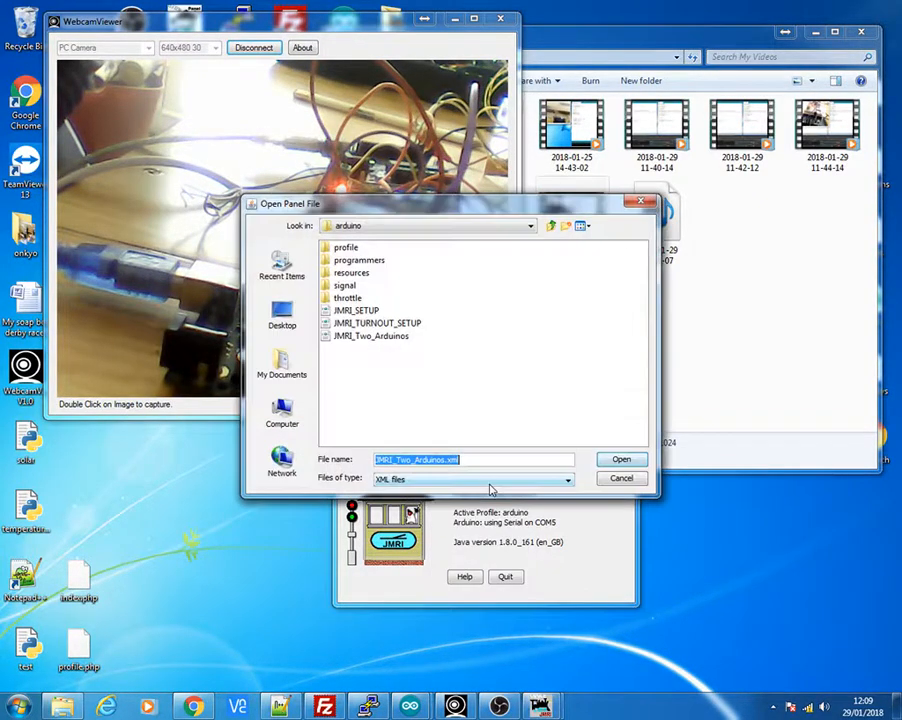
mouse_move(478, 485)
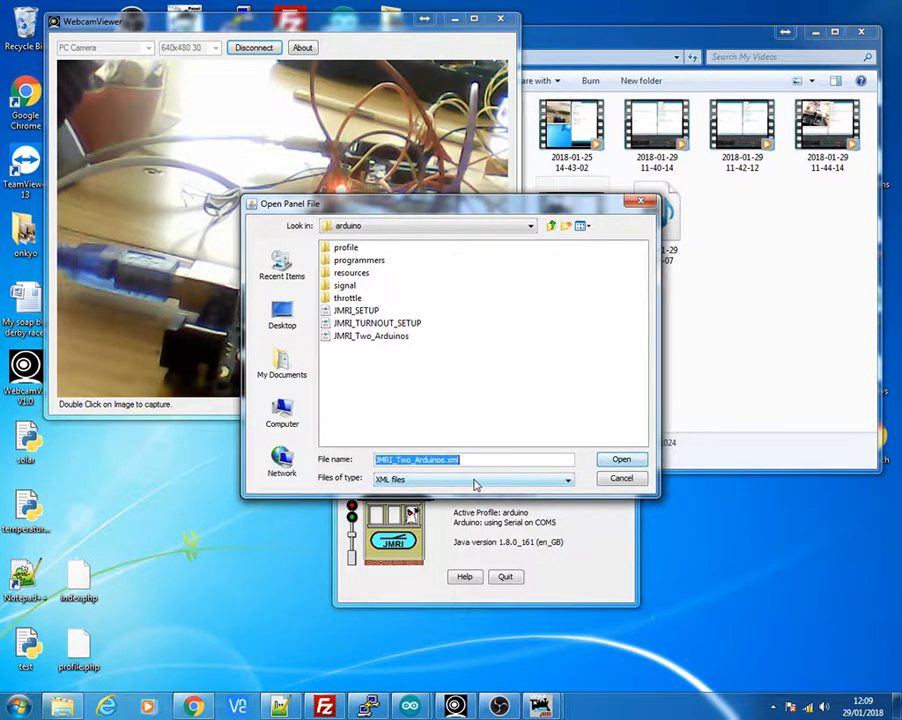
mouse_move(368, 343)
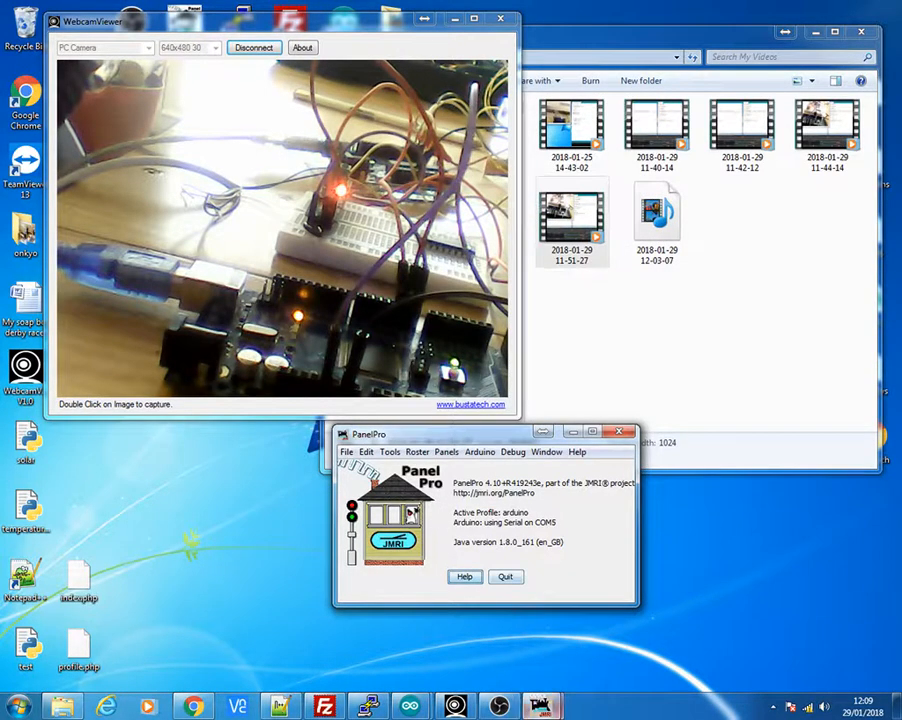
- Open the Lights table from the Tools > Tables menu, listing CL1001 and CL2001
left_click(390, 452)
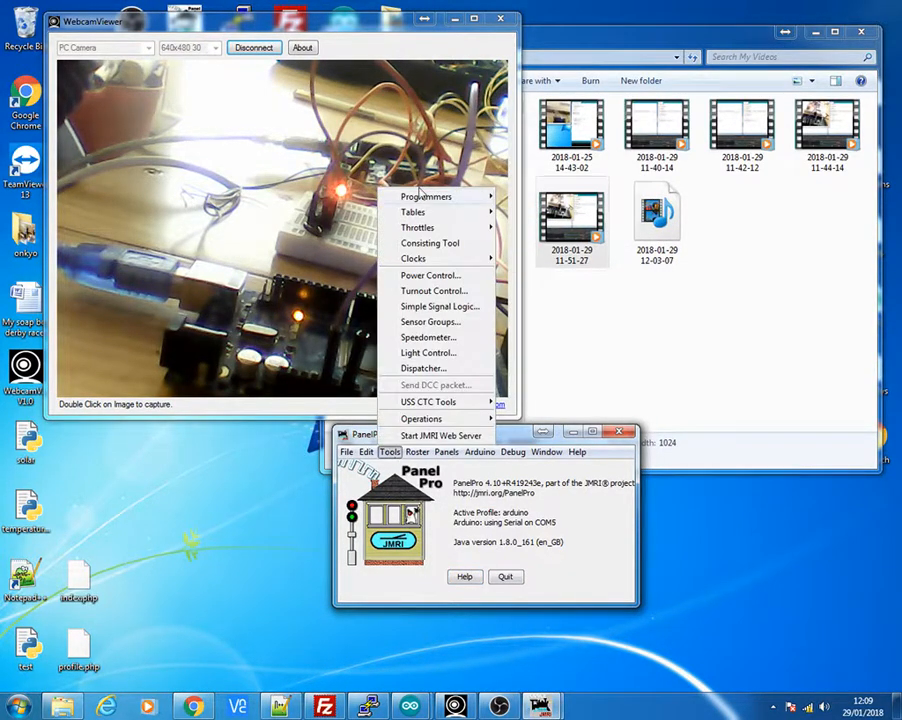
left_click(513, 451)
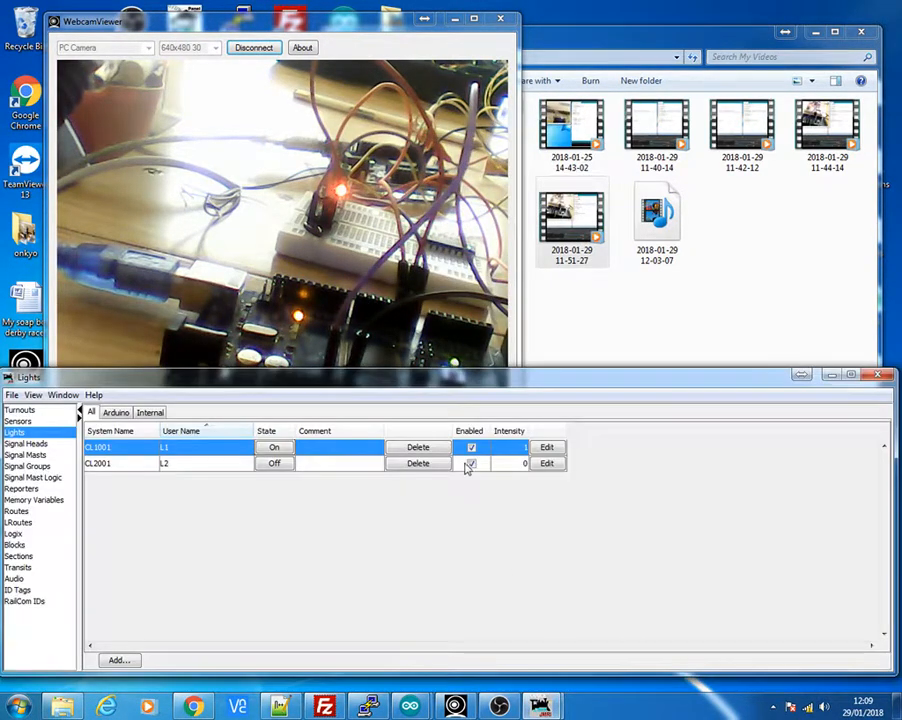
left_click(471, 463)
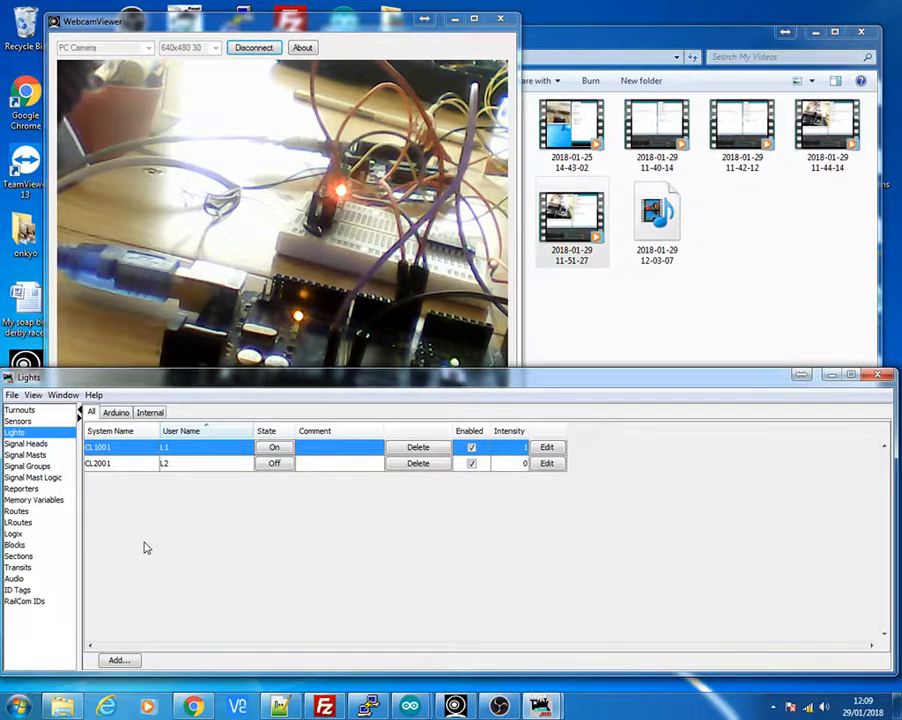
left_click(118, 660)
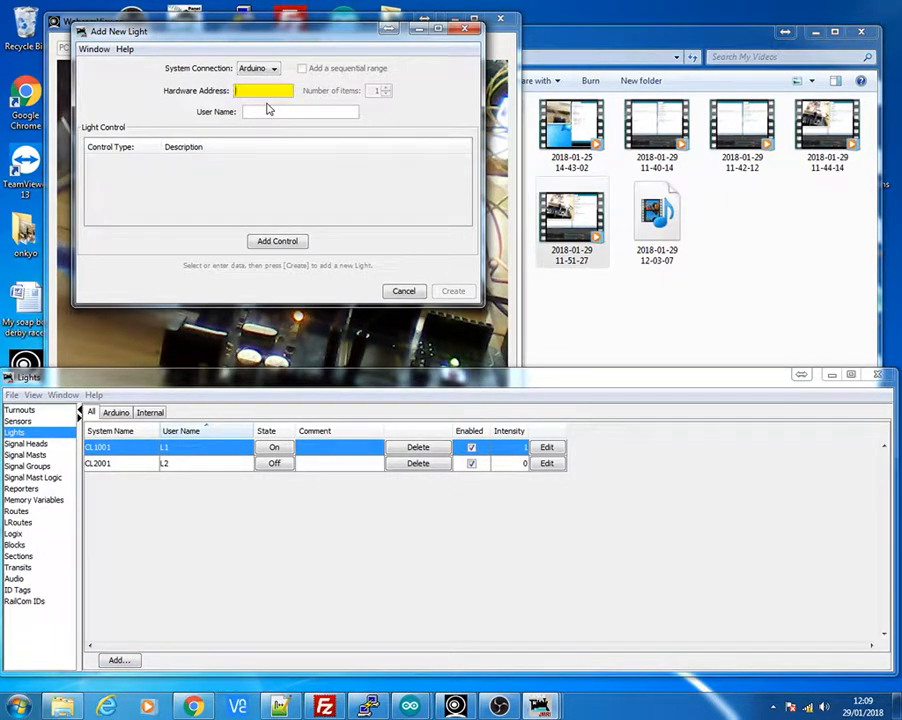
type("1001")
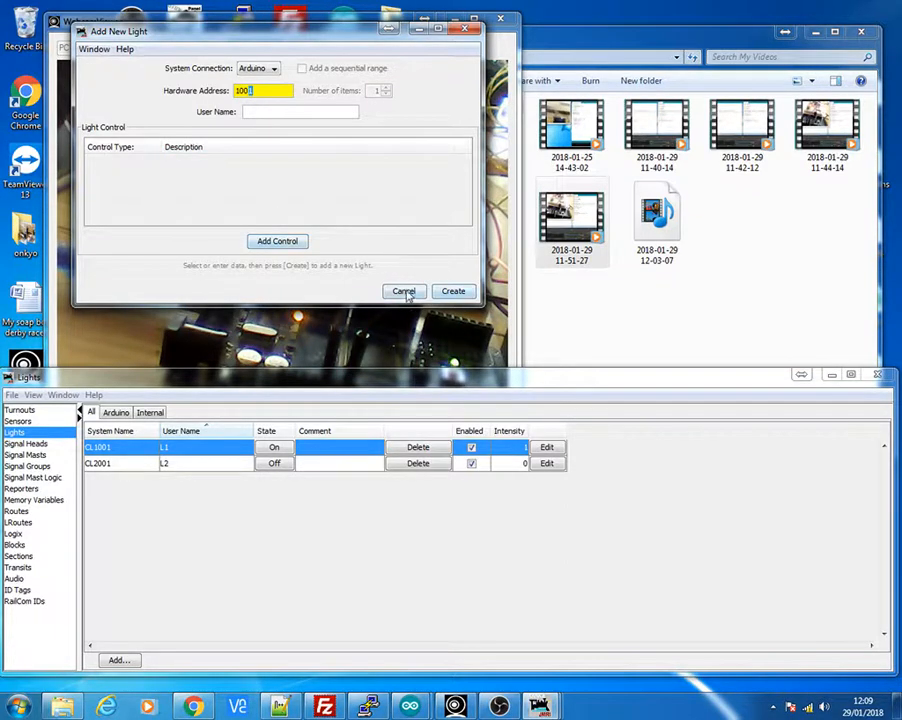
left_click(404, 291)
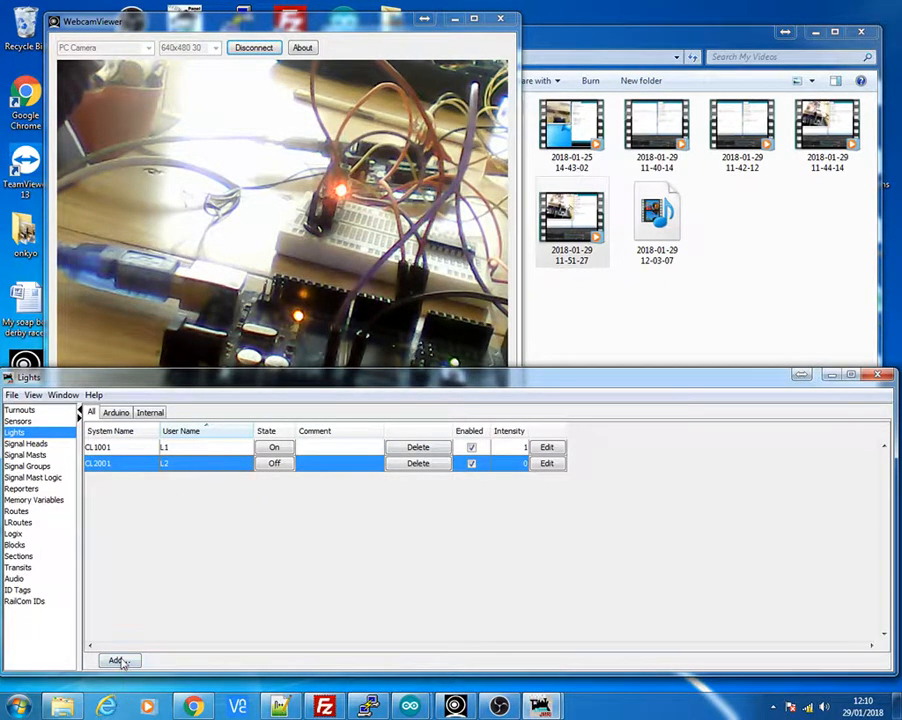
left_click(117, 660)
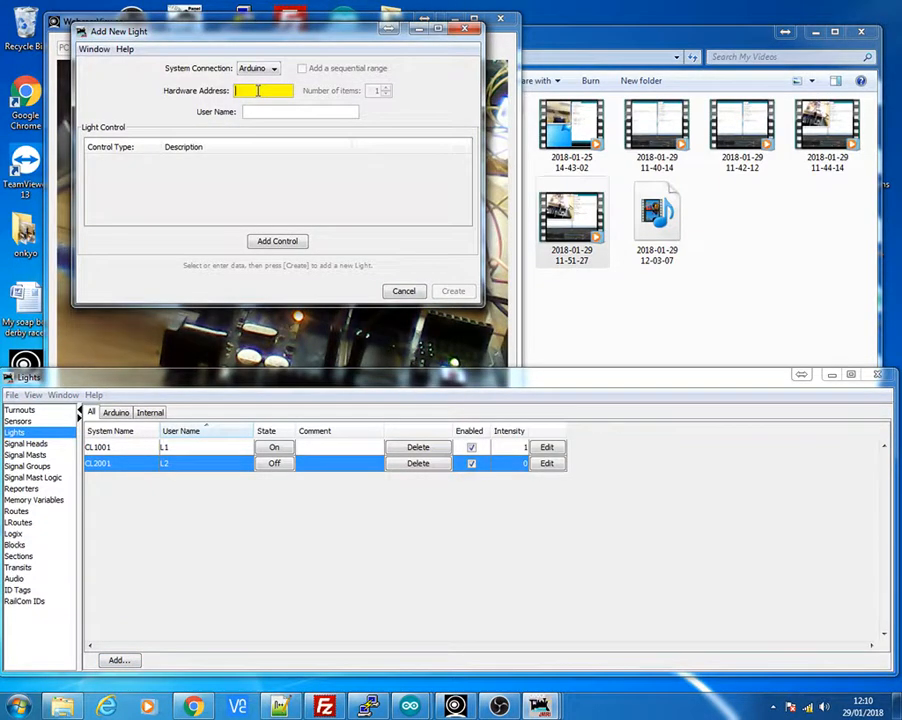
type("2001")
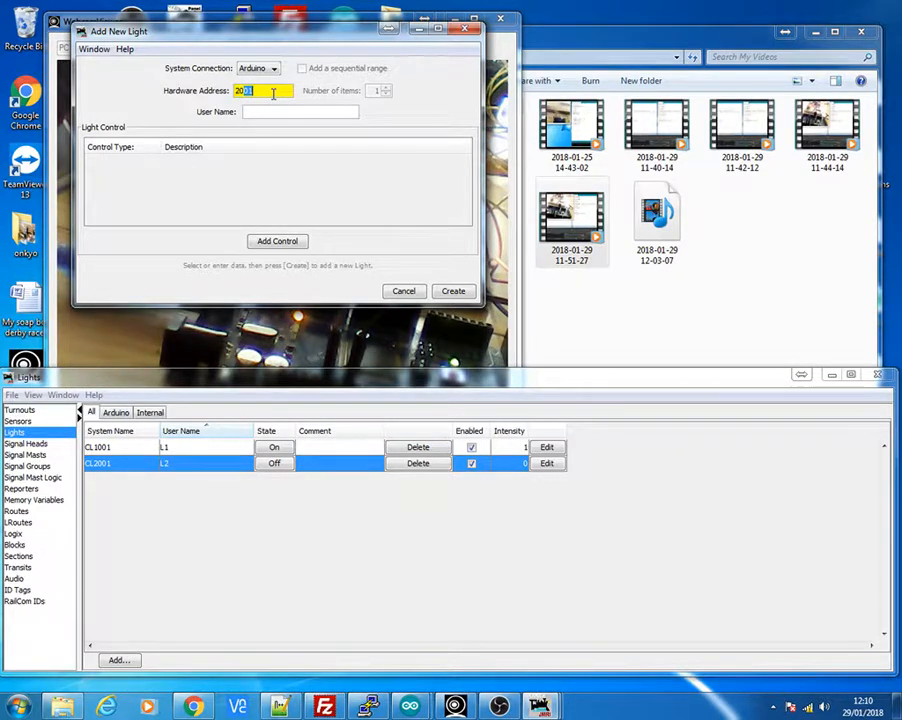
type("2047")
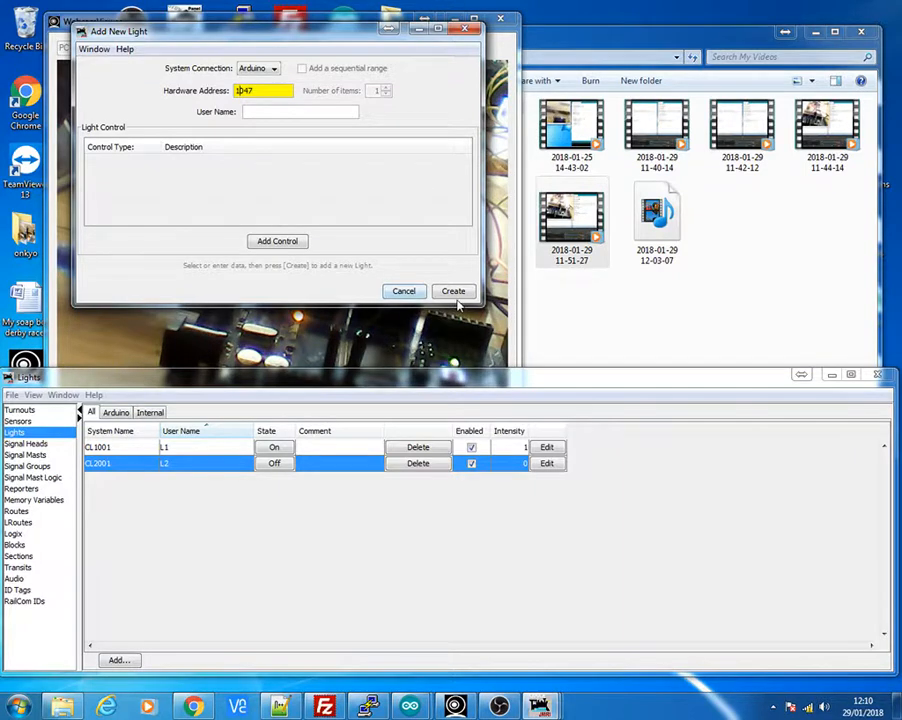
left_click(404, 291)
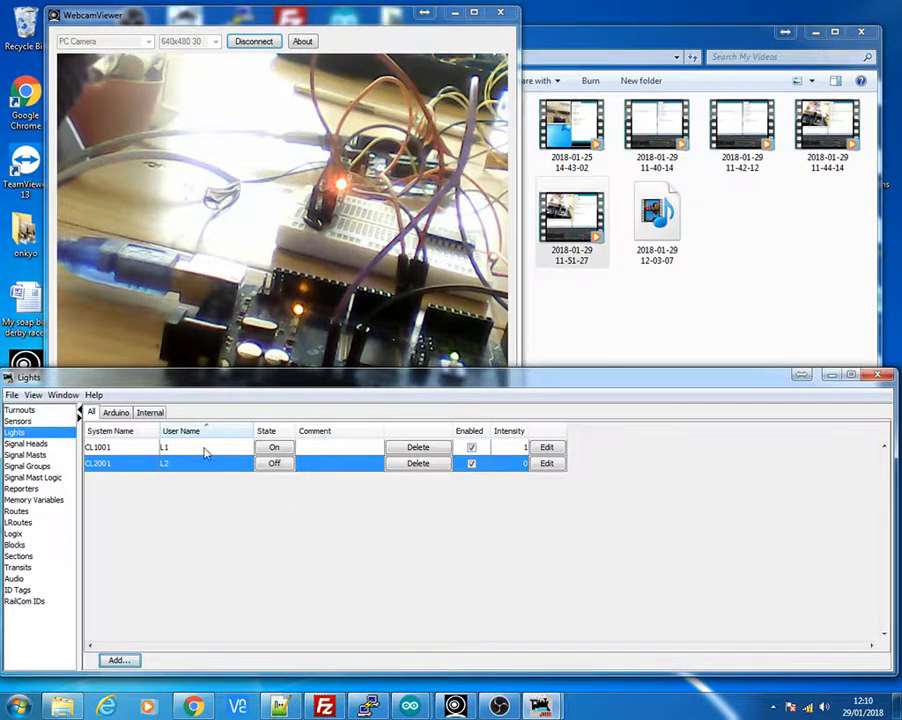
- Select CL1001 in the Lights table and toggle its State from On to Off
left_click(165, 447)
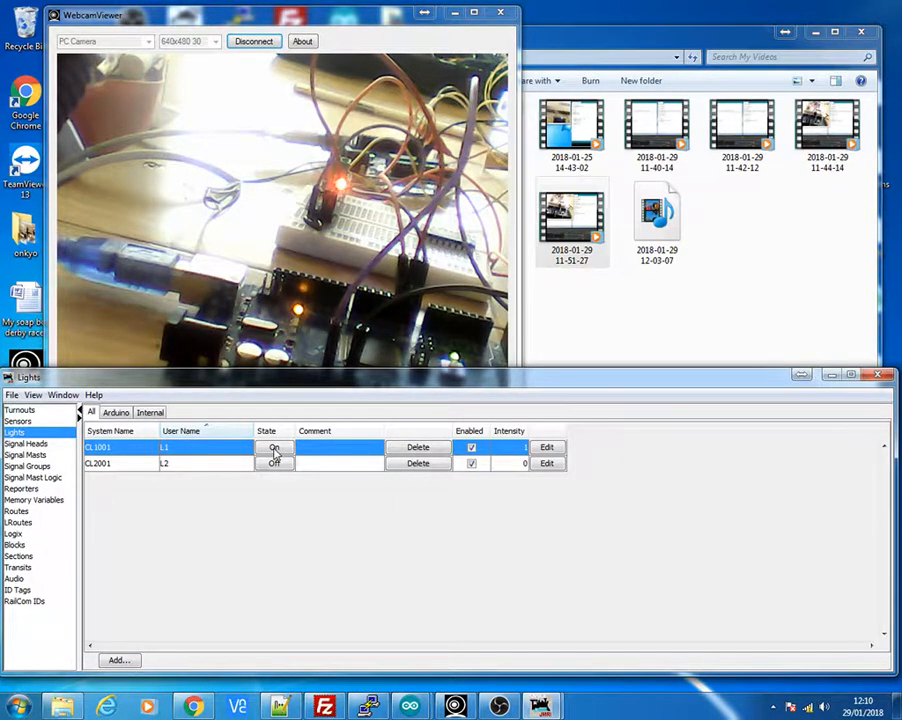
left_click(275, 447)
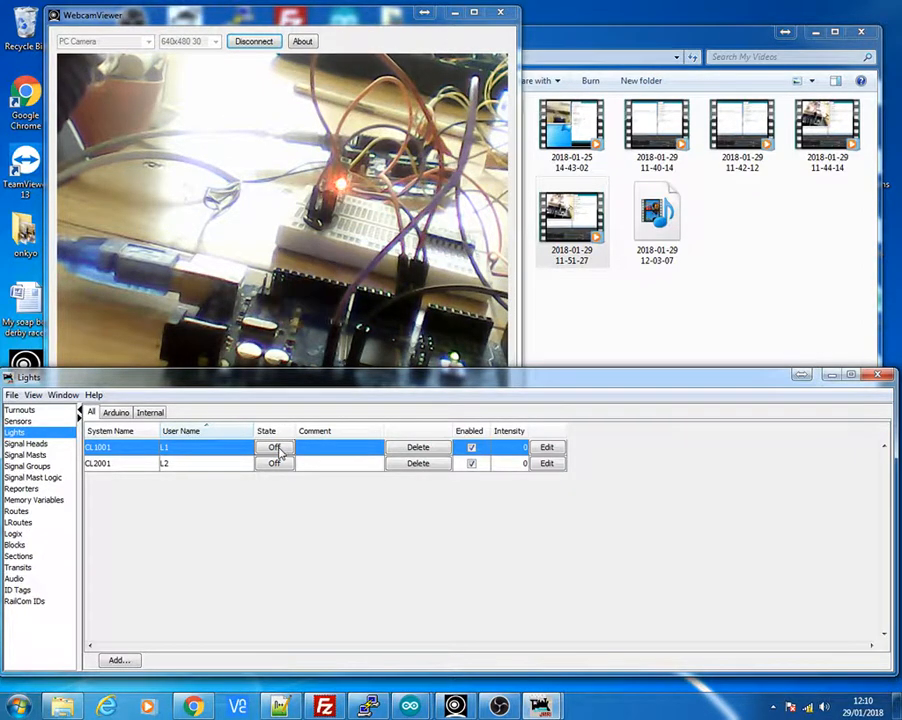
left_click(275, 447)
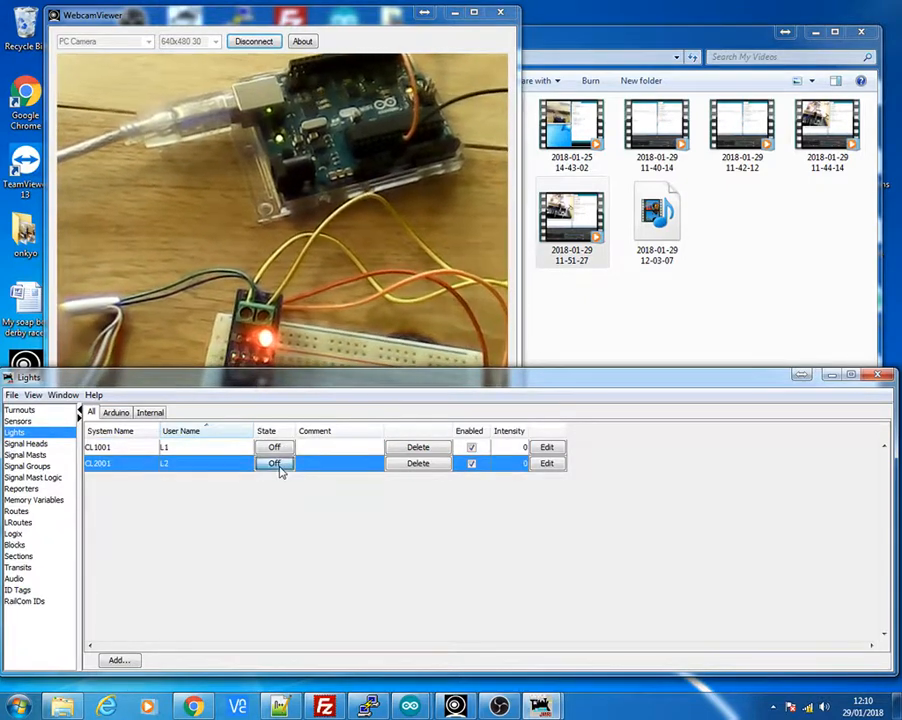
left_click(275, 463)
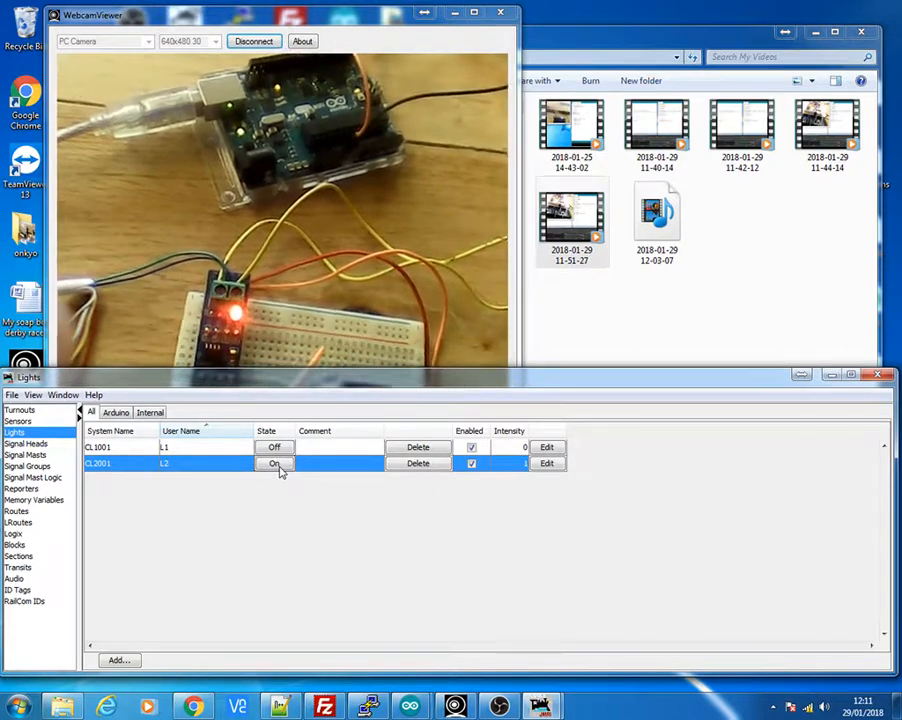
left_click(274, 463)
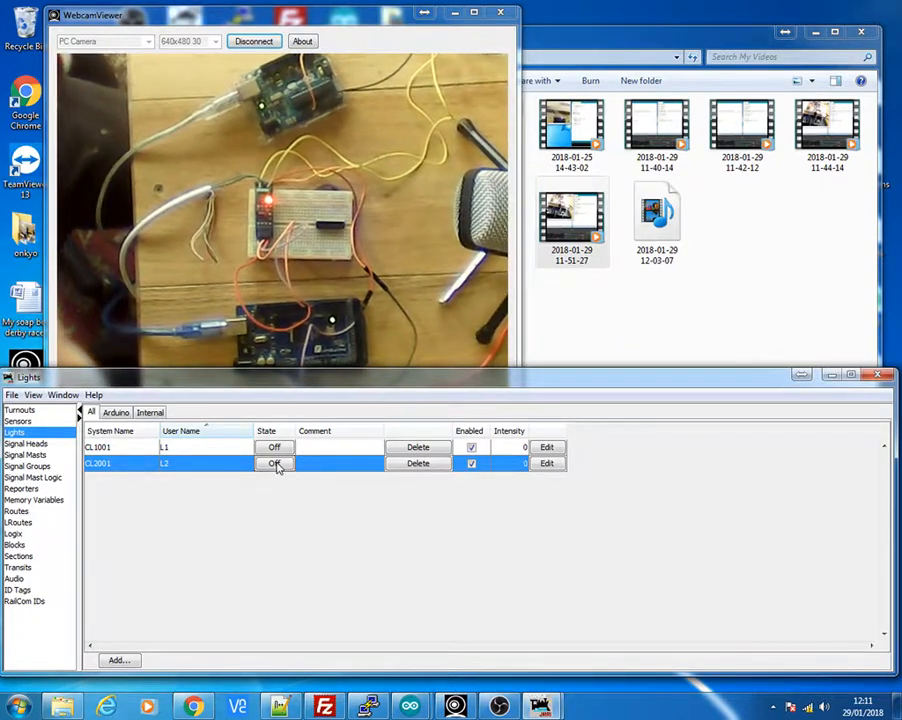
left_click(274, 463)
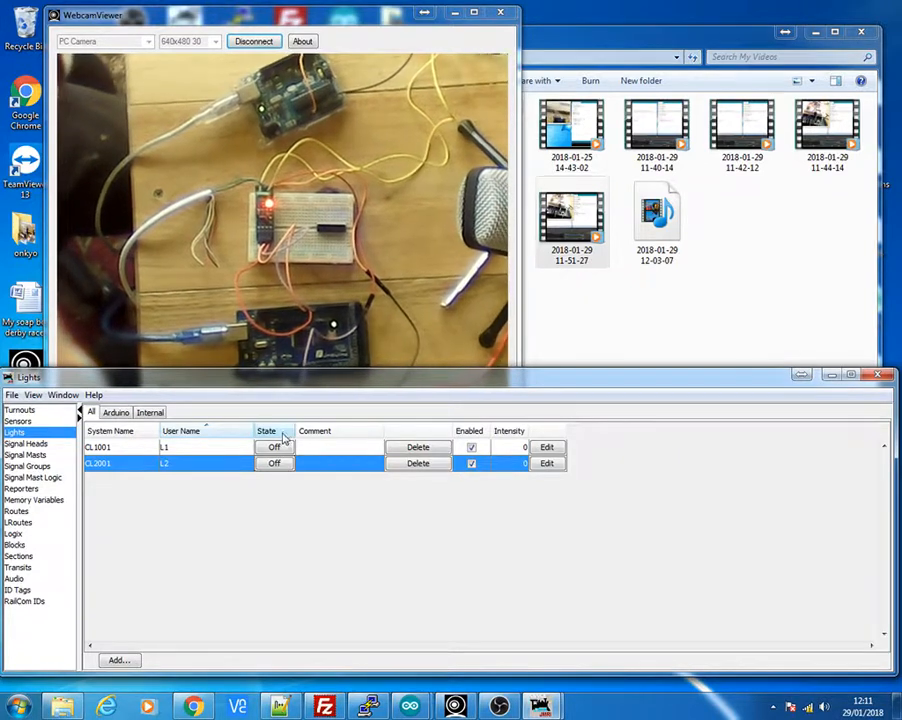
left_click(274, 447)
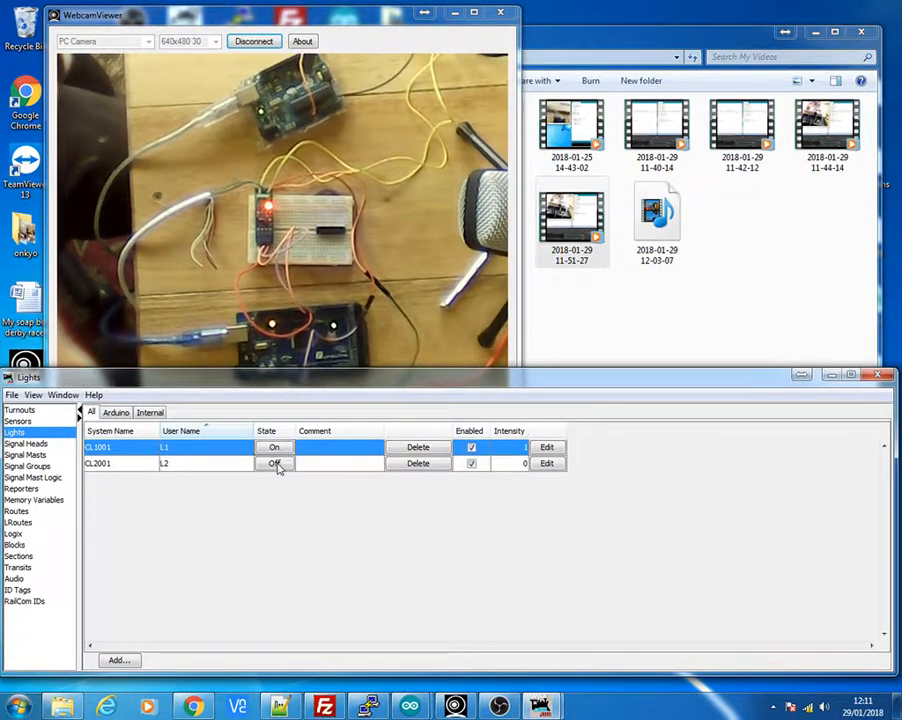
left_click(274, 463)
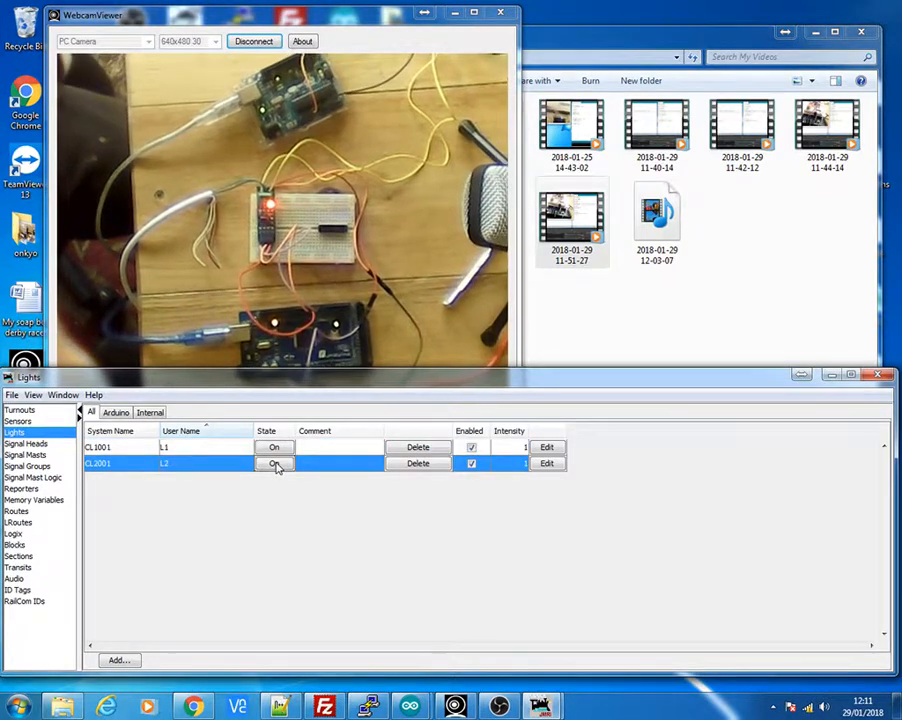
left_click(274, 463)
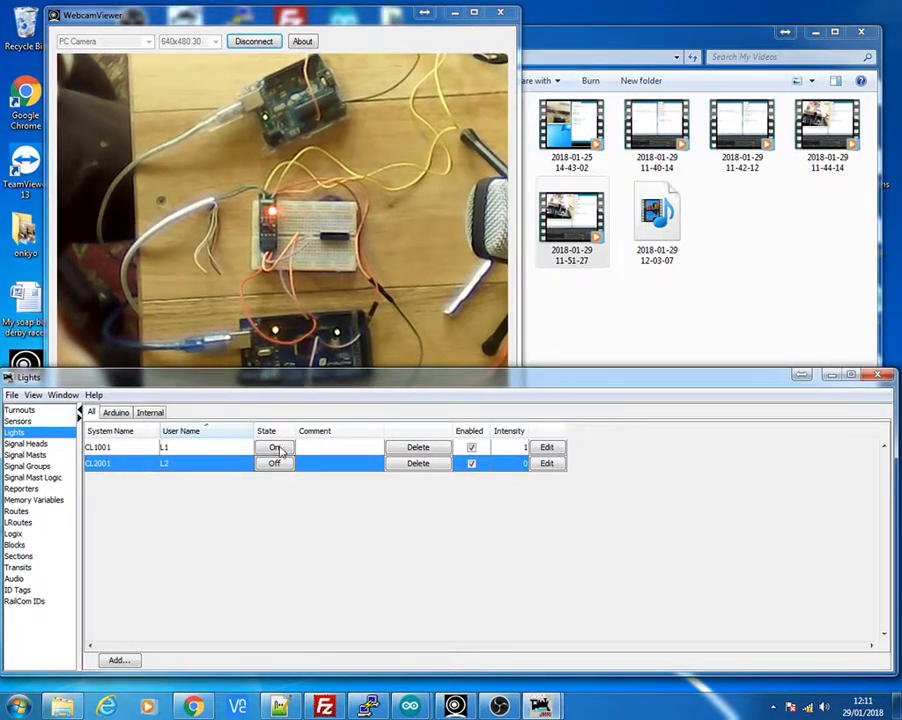
left_click(275, 446)
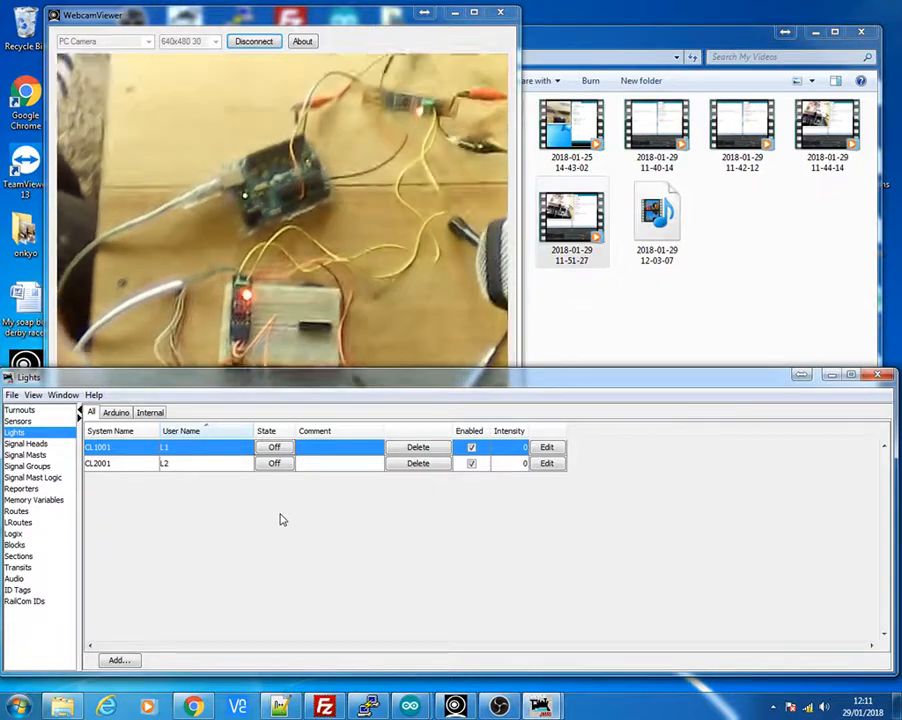